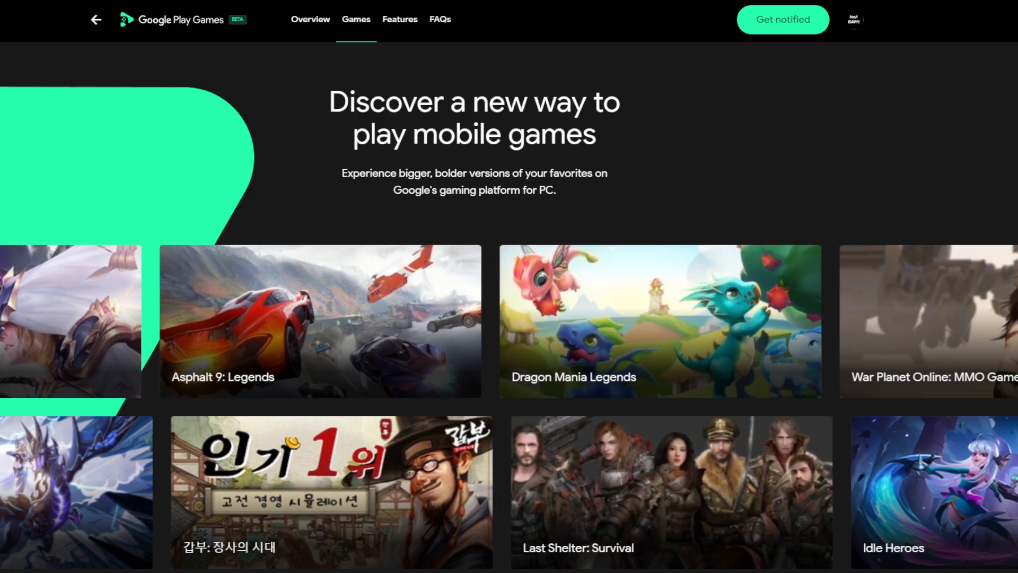
- Page through the features carousel covering cross-device sync, optimized play and rewards
scroll(right, 3)
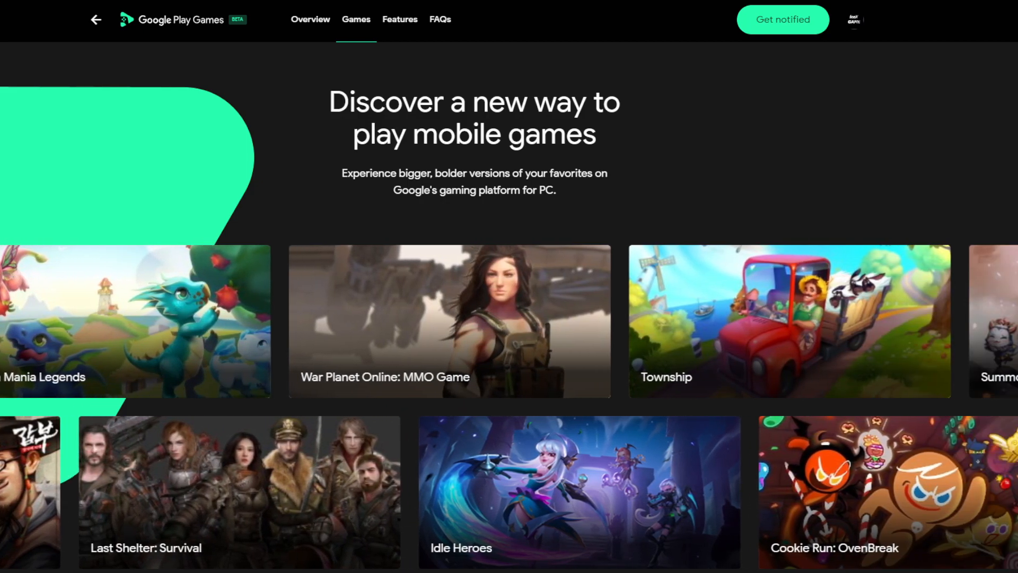
scroll(right, 3)
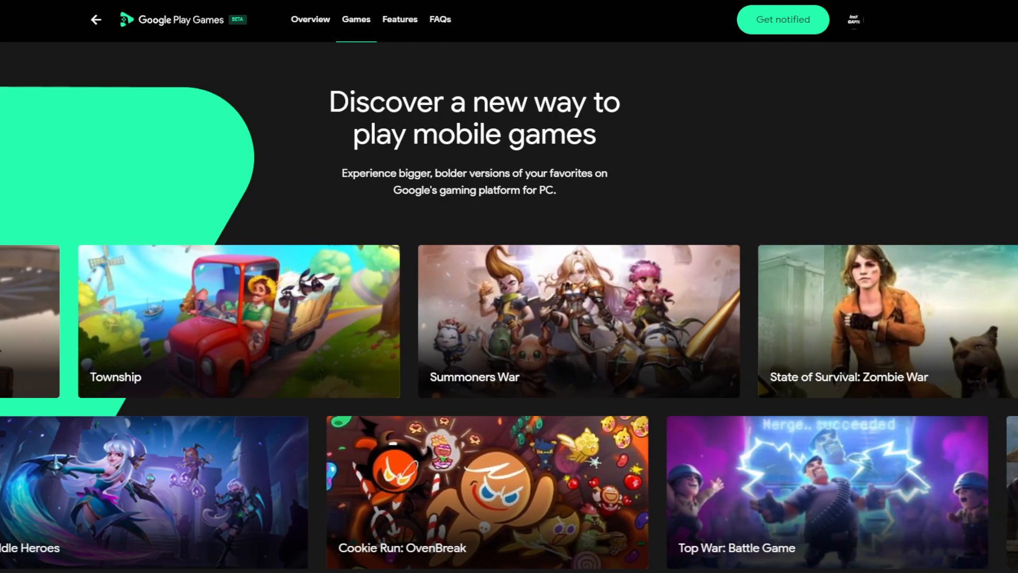
scroll(right, 3)
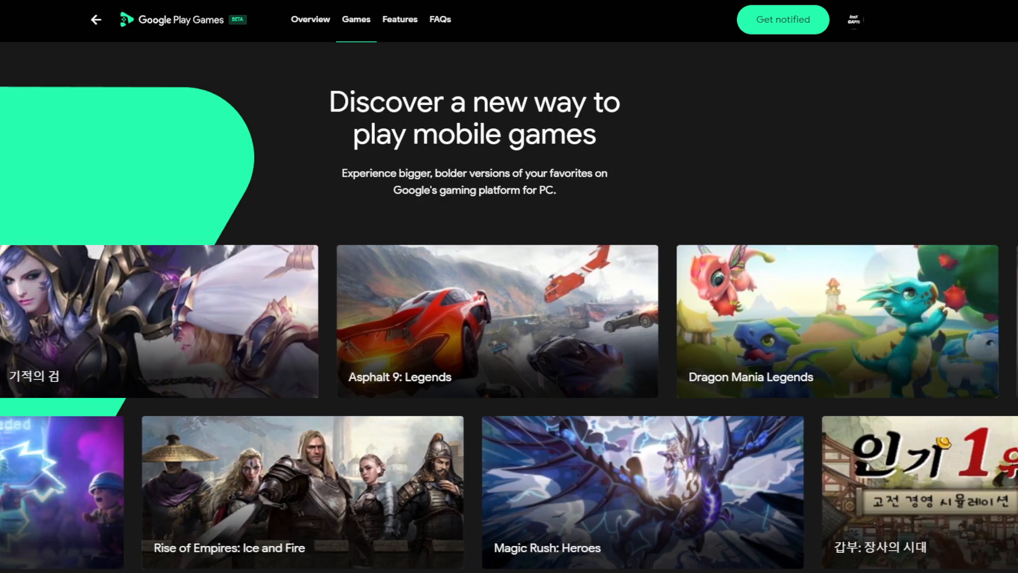
scroll(right, 3)
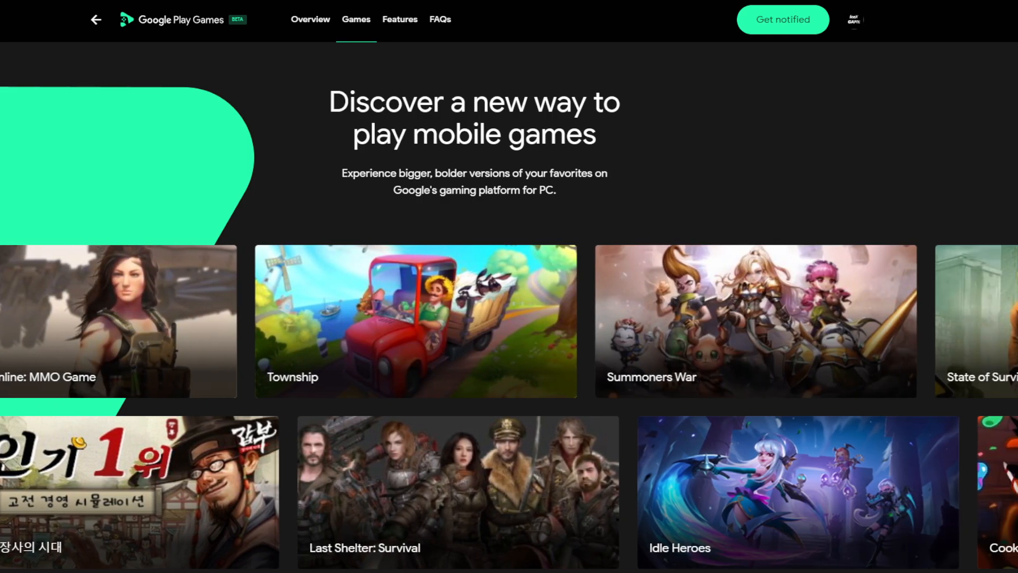
scroll(right, 3)
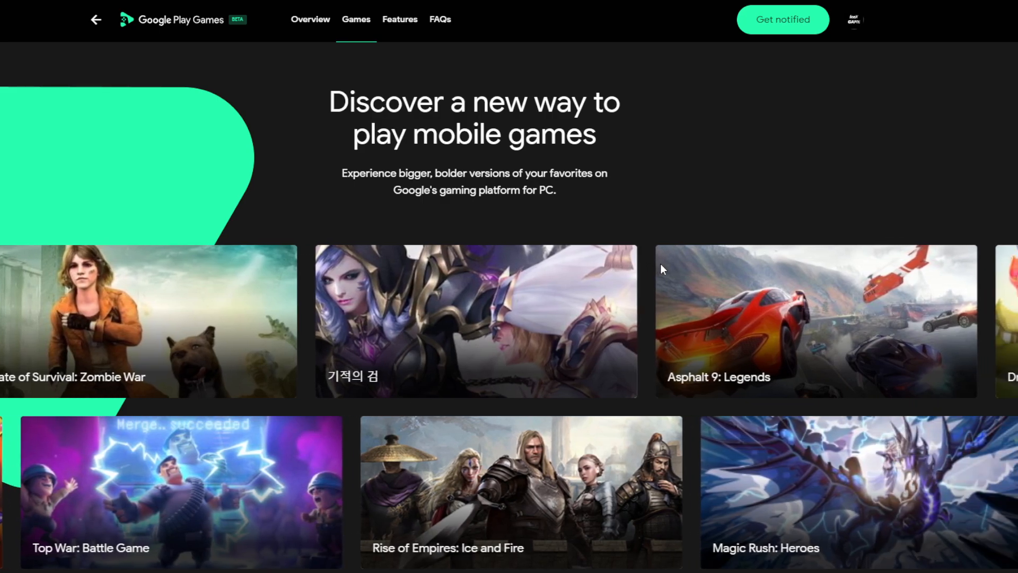
scroll(right, 3)
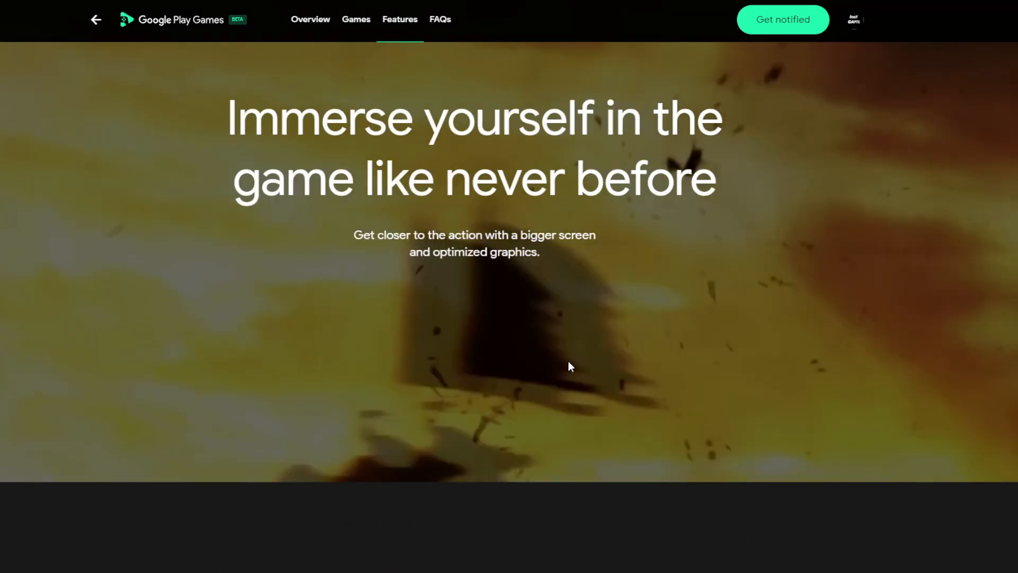
- Move past the remaining feature sections and jump to the FAQs via the top navigation
scroll(down, 3)
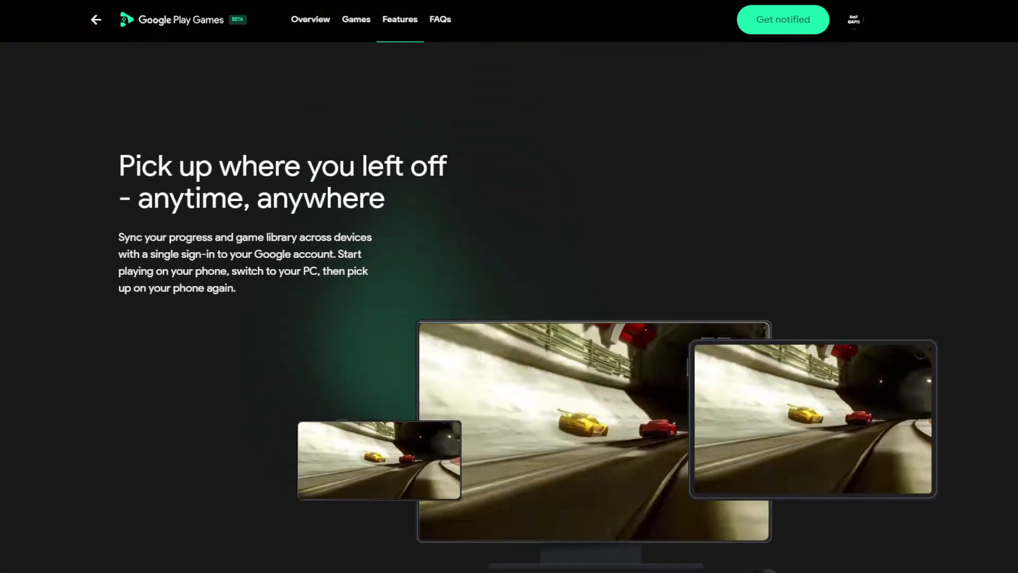
scroll(down, 3)
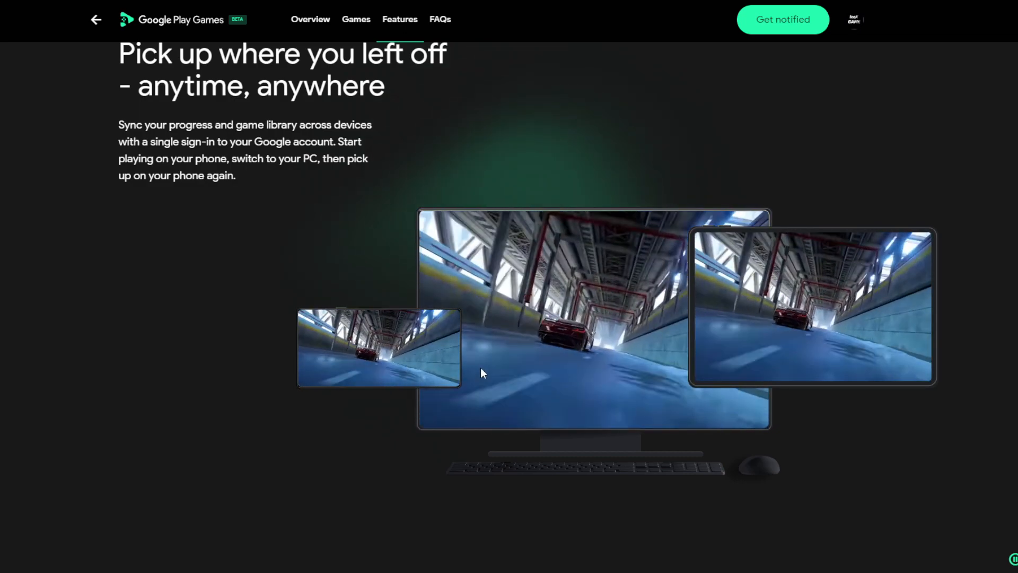
scroll(down, 3)
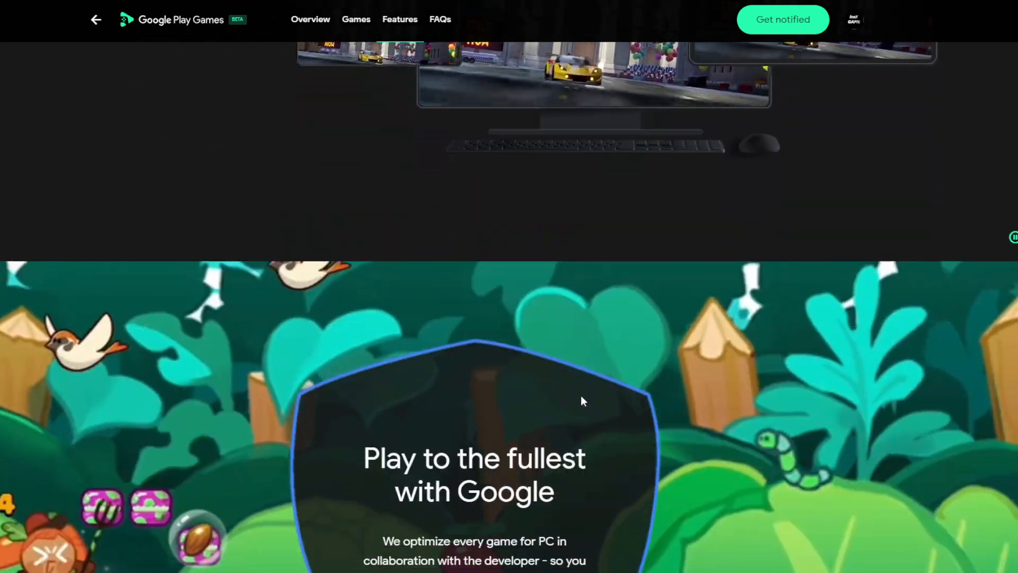
scroll(down, 3)
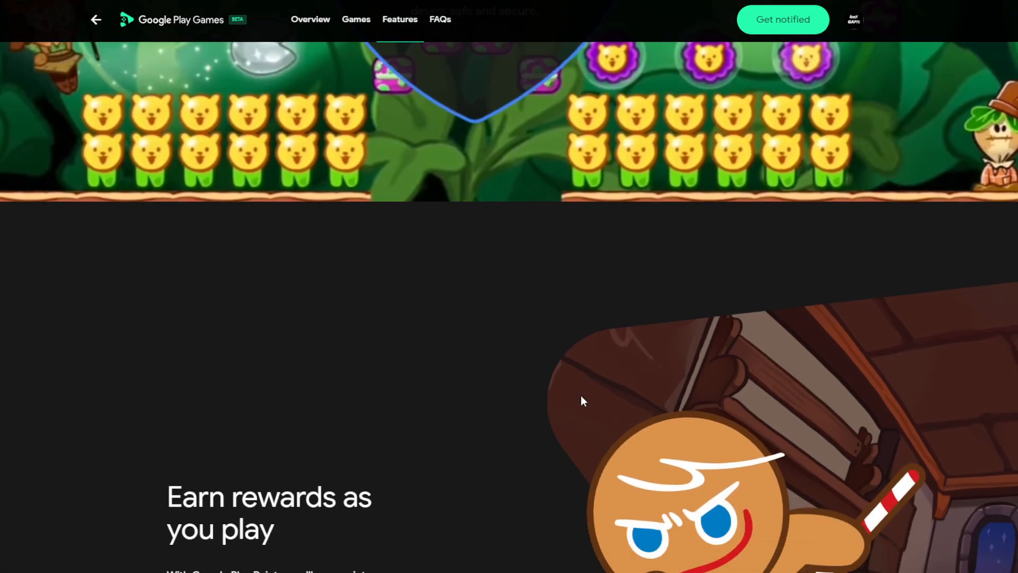
click(438, 19)
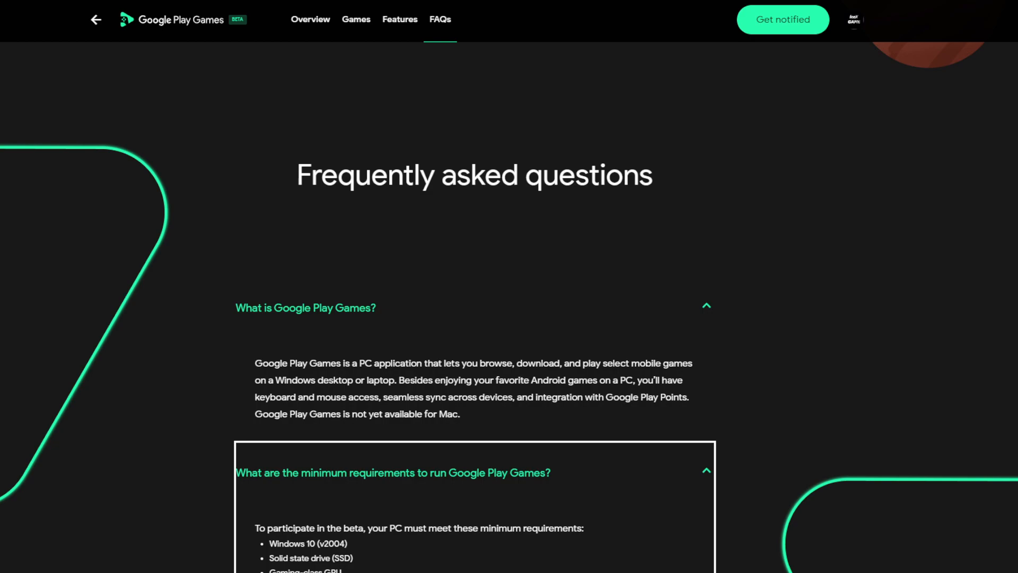
- Highlight 'Windows desktop or laptop' in the answer explaining what Google Play Games is
scroll(down, 3)
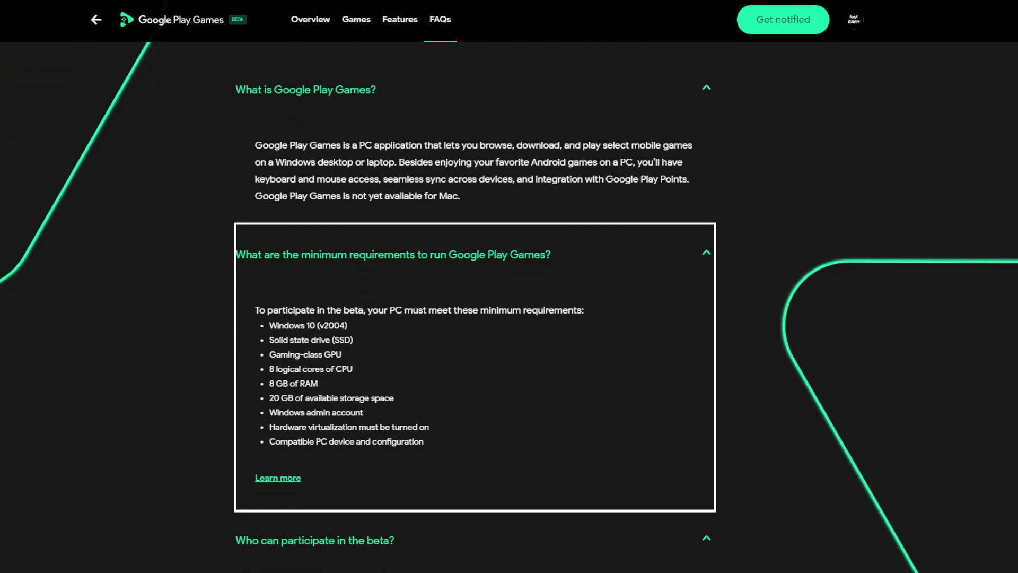
mouse_move(873, 315)
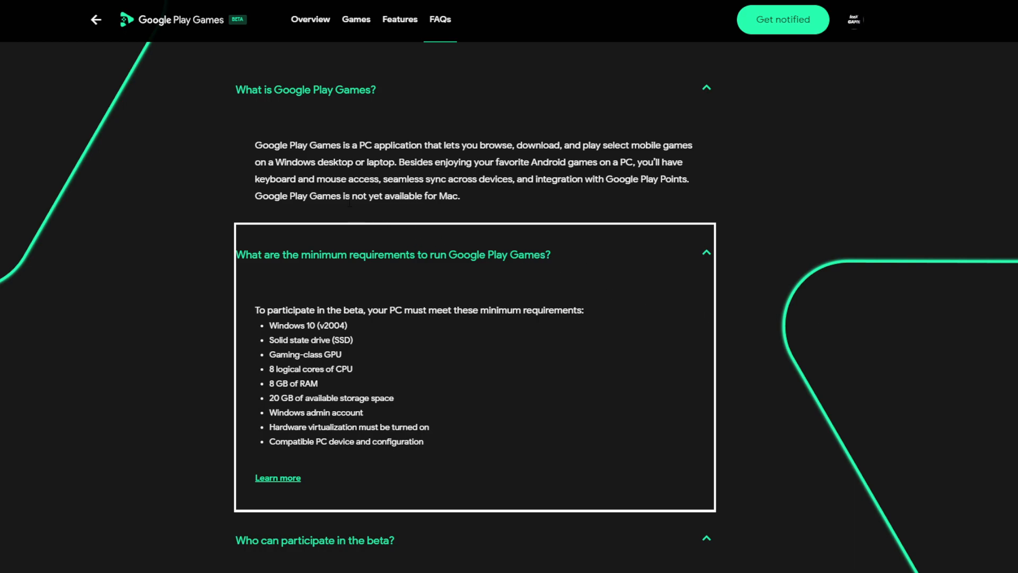
mouse_move(366, 159)
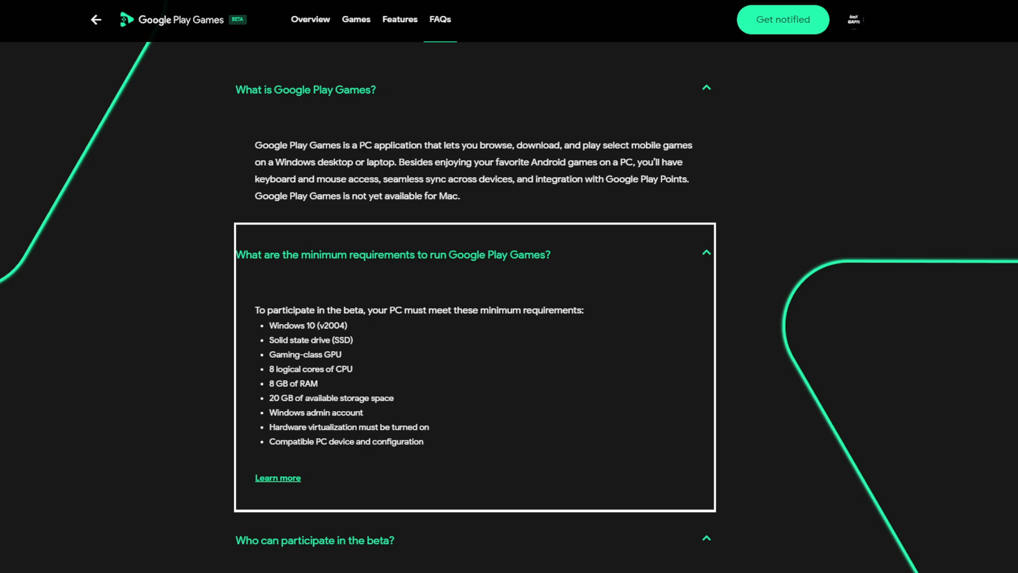
drag(360, 145, 421, 145)
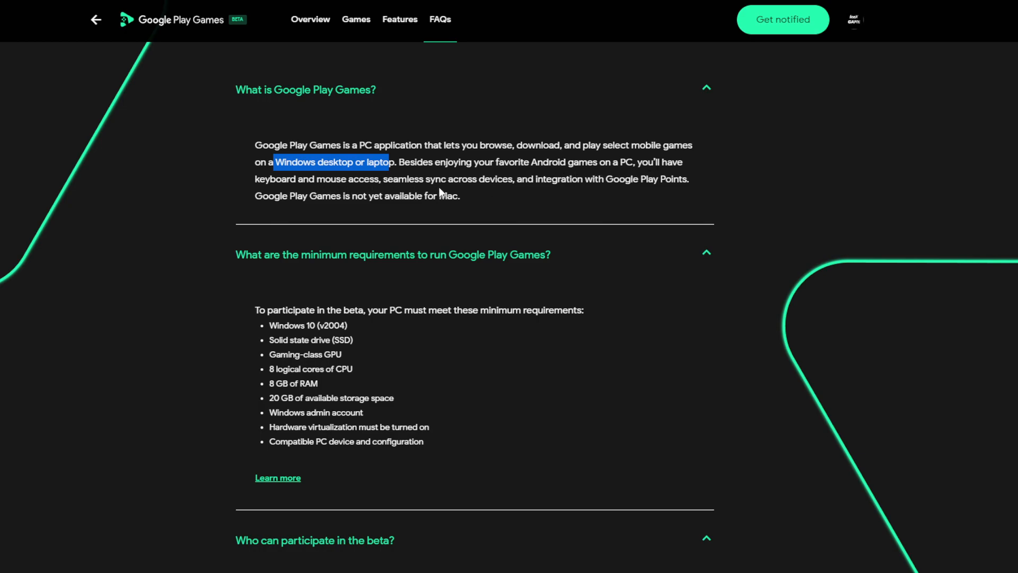
mouse_move(668, 192)
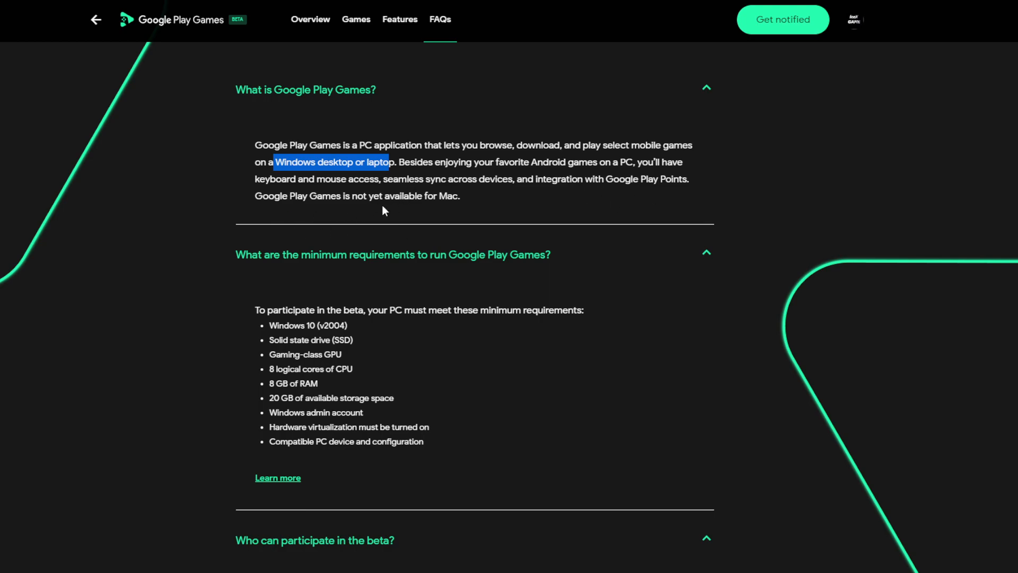
mouse_move(113, 252)
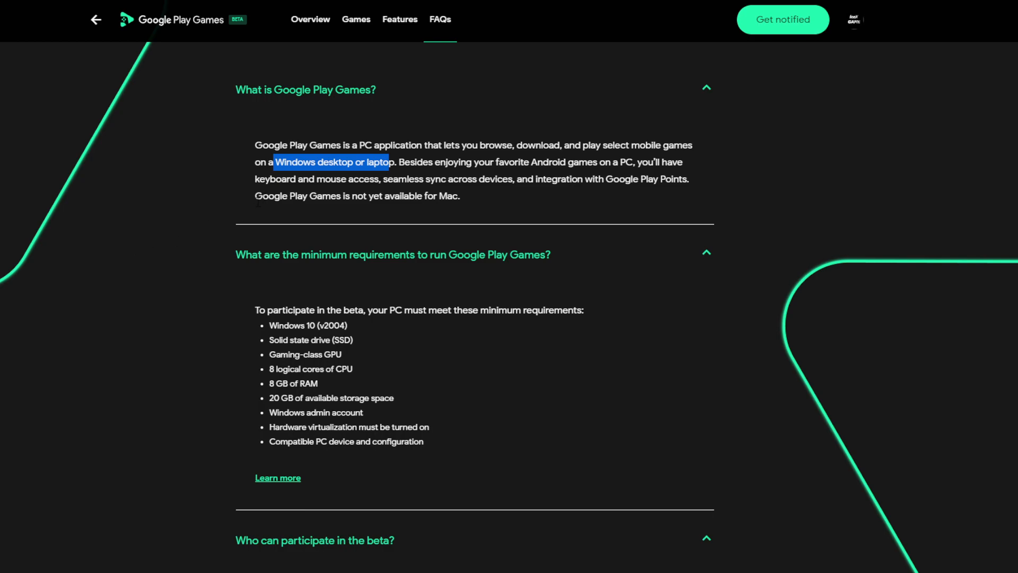
mouse_move(388, 211)
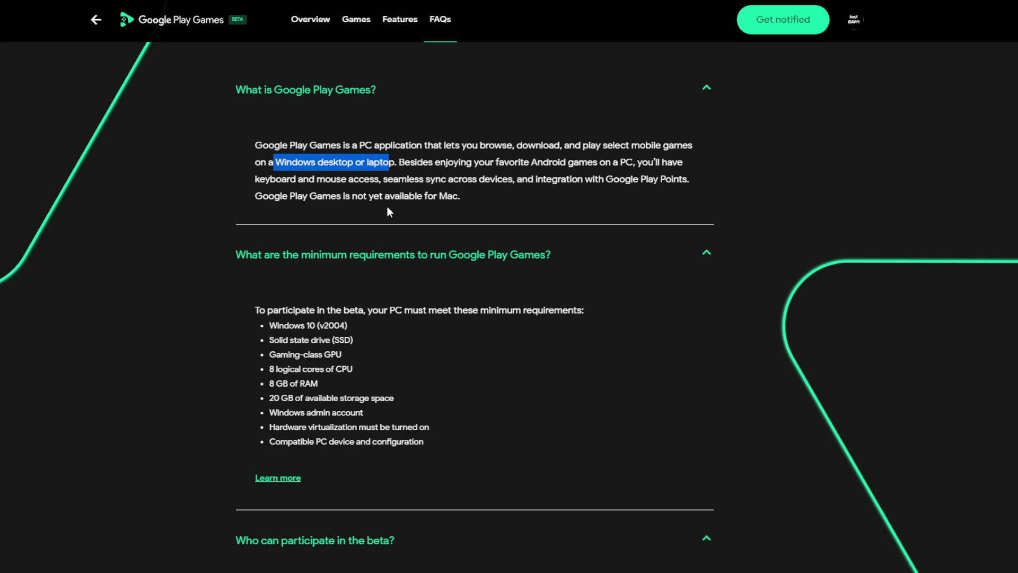
mouse_move(662, 345)
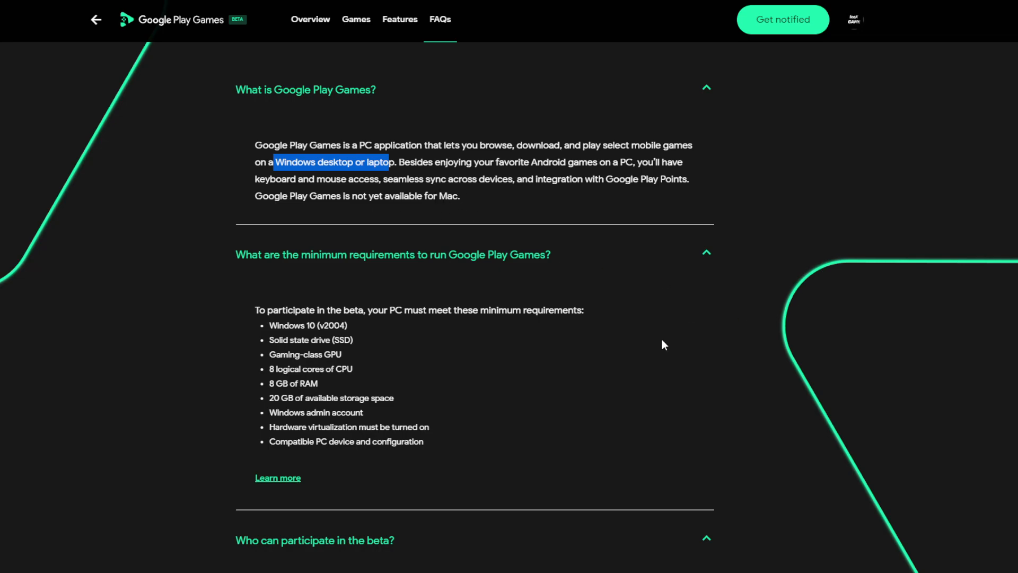
- Highlight SSD and then the word virtualization in the minimum PC requirements list
scroll(down, 3)
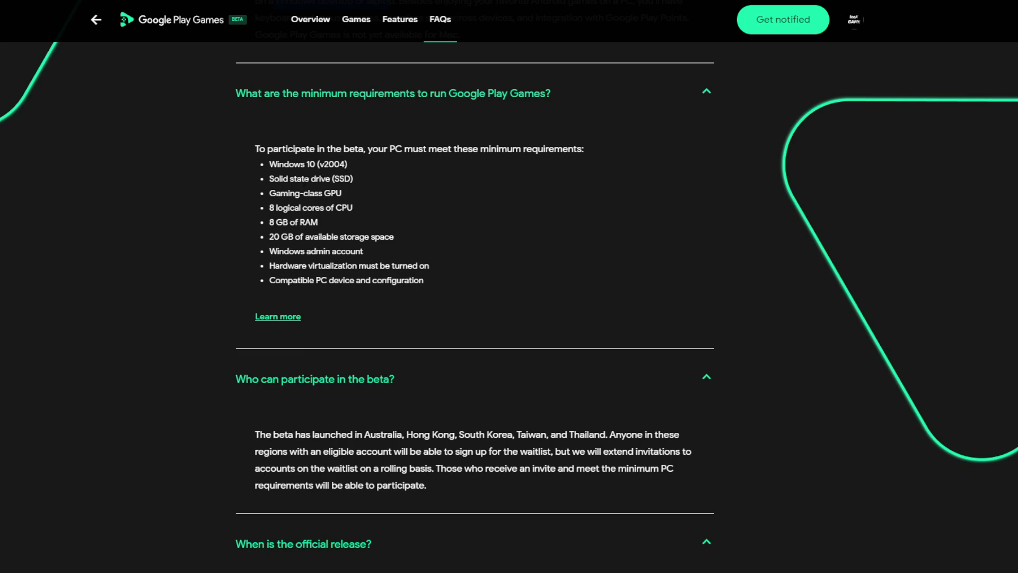
double_click(342, 178)
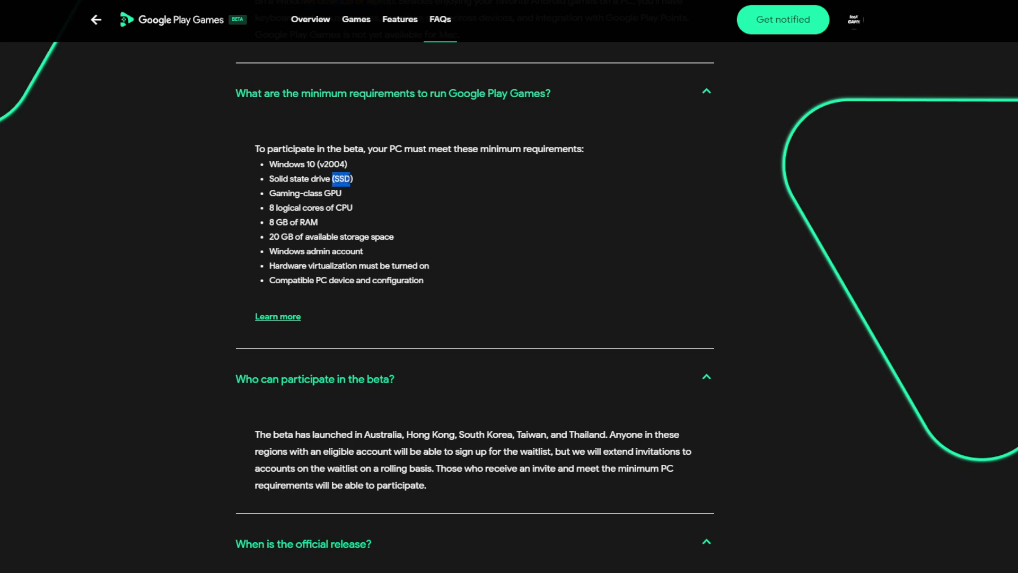
double_click(332, 193)
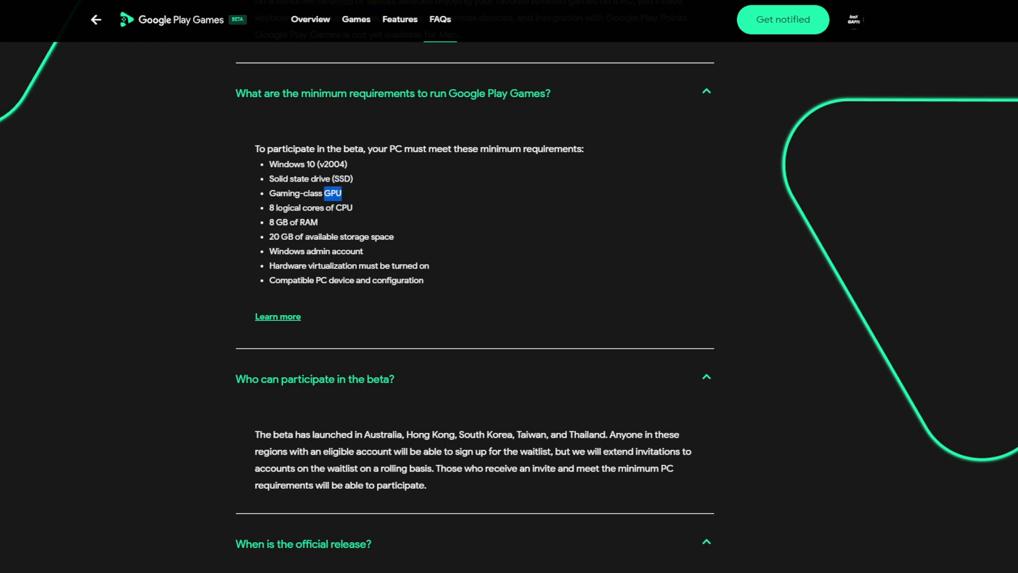
mouse_move(343, 218)
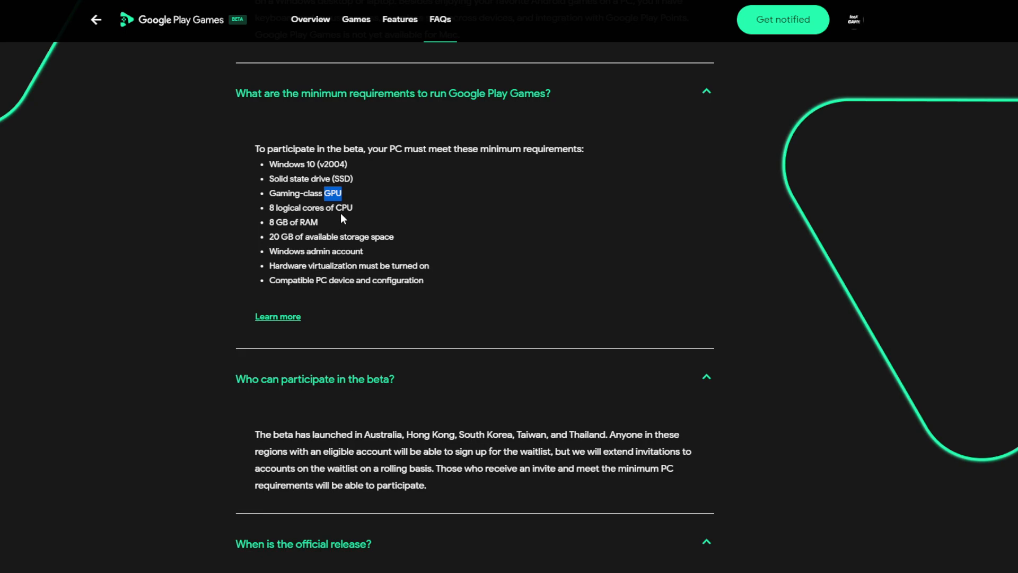
mouse_move(284, 222)
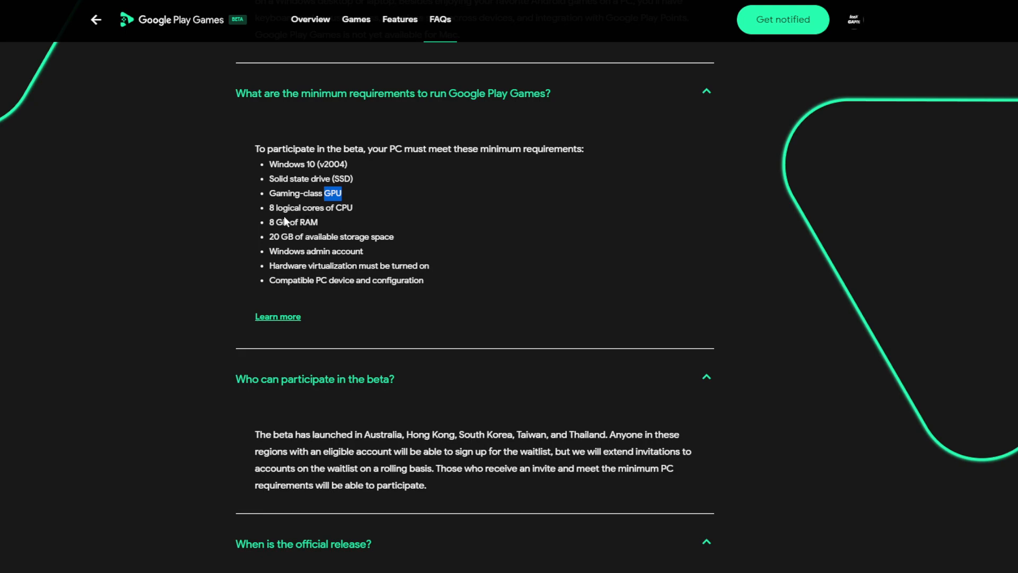
mouse_move(272, 232)
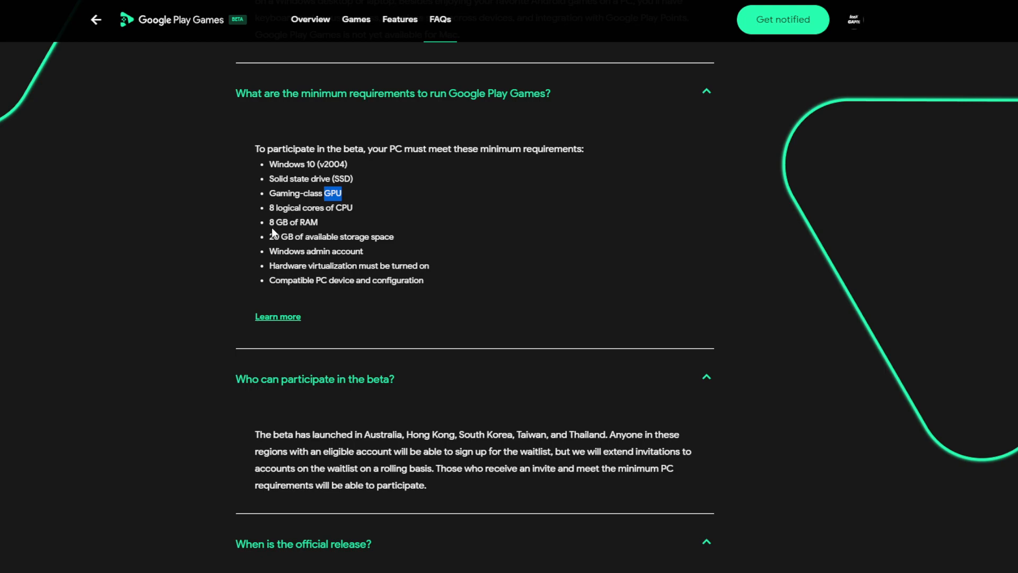
mouse_move(297, 222)
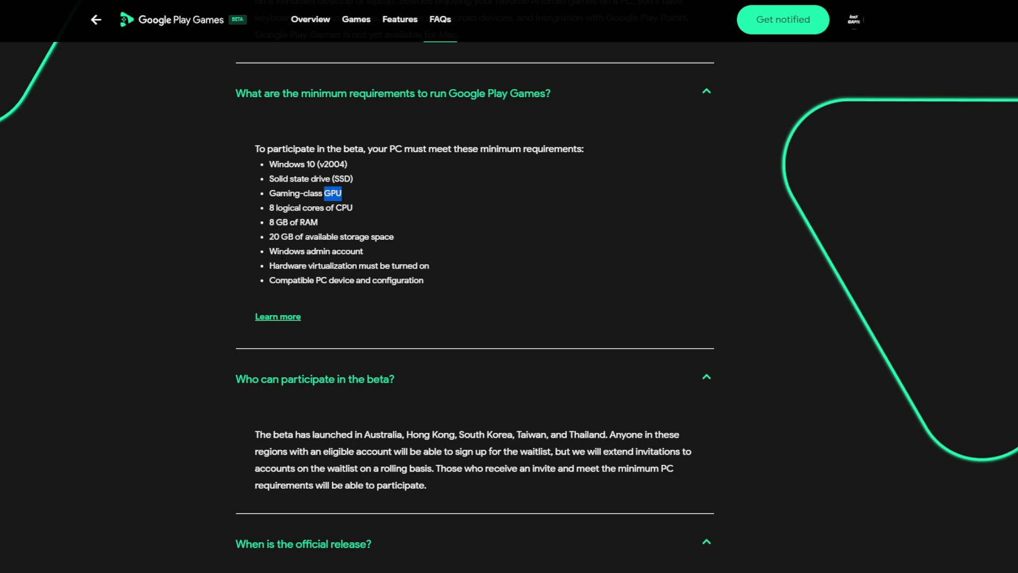
mouse_move(423, 231)
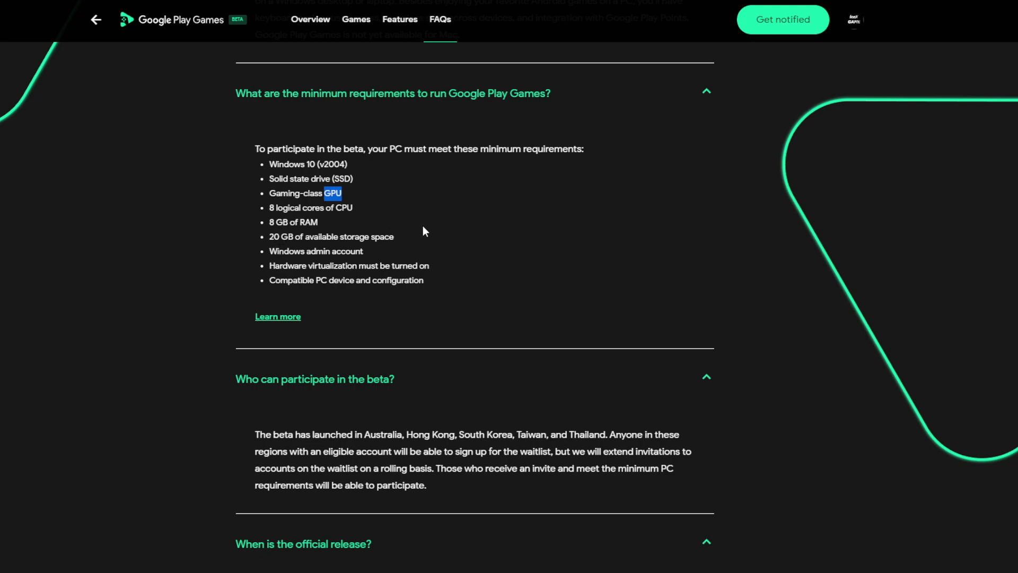
mouse_move(318, 293)
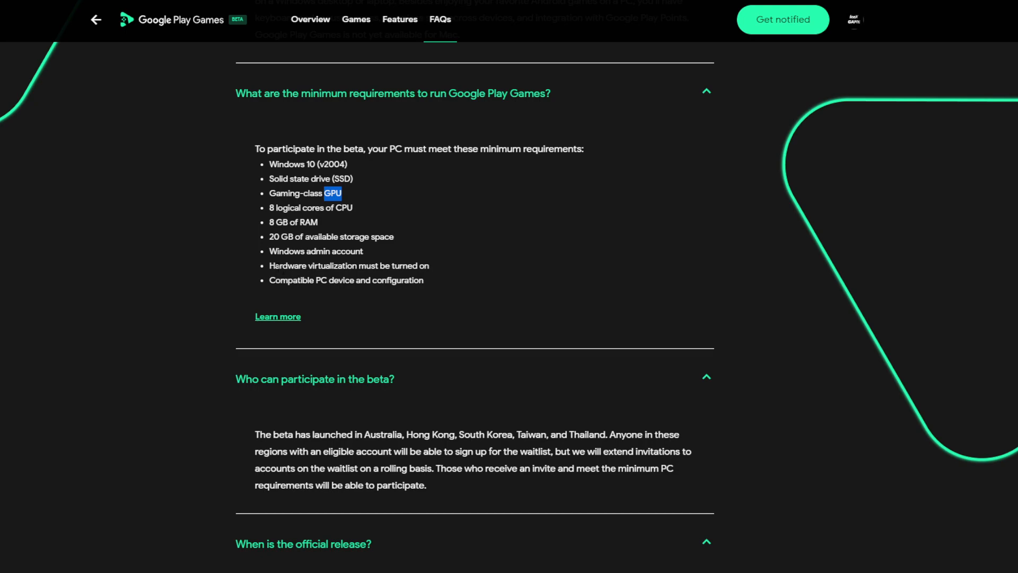
double_click(312, 265)
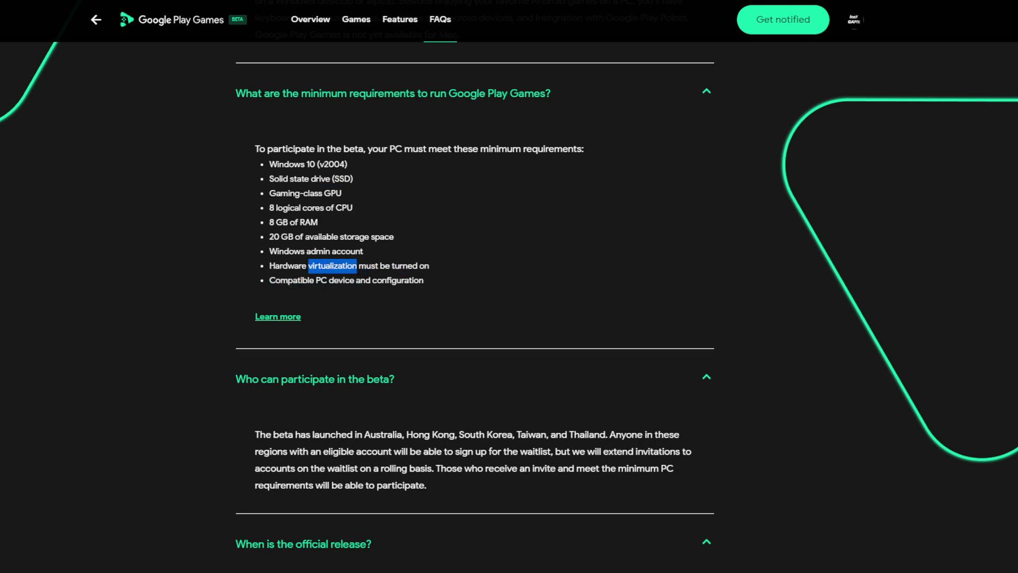
scroll(down, 3)
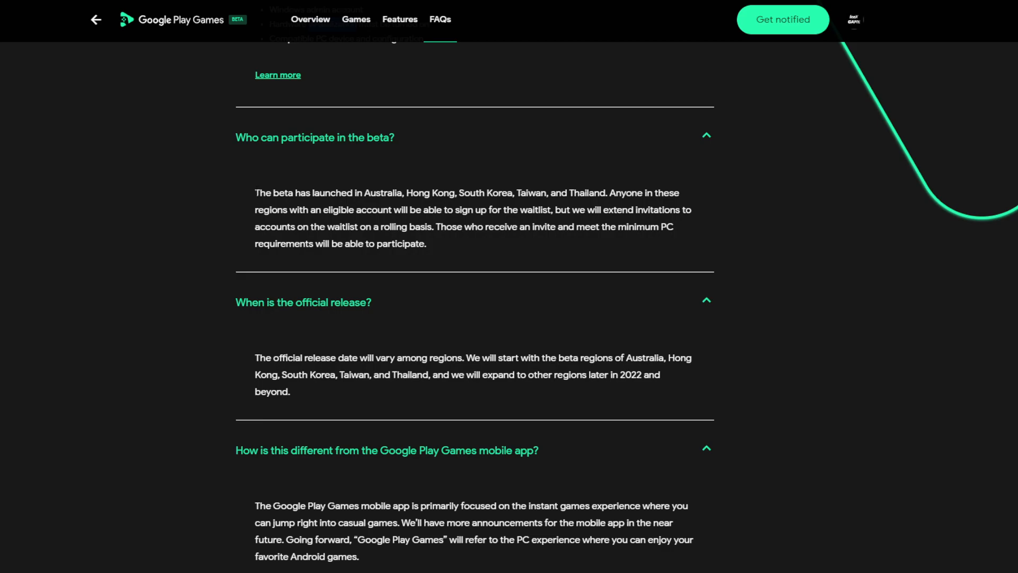
- Highlight 'Australia, Hong Kong, South Korea, Taiwan, and Thailand' in the beta participation answer
double_click(382, 193)
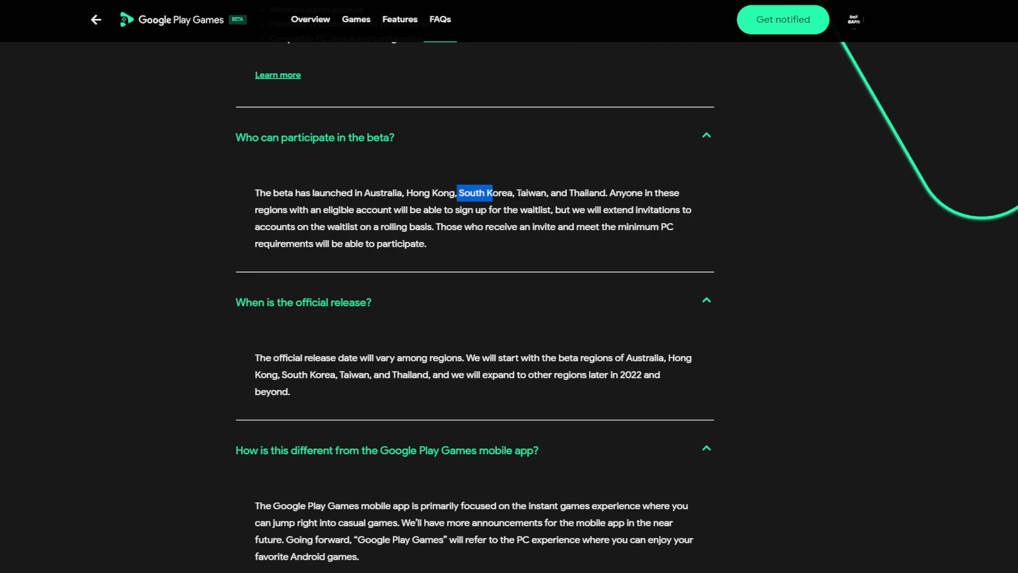
drag(459, 193, 603, 193)
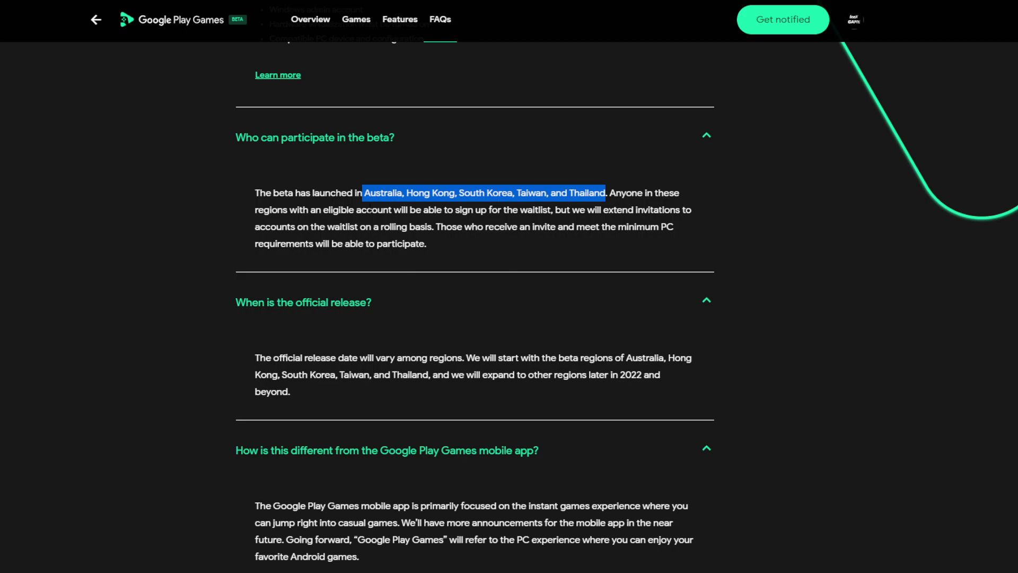
scroll(down, 3)
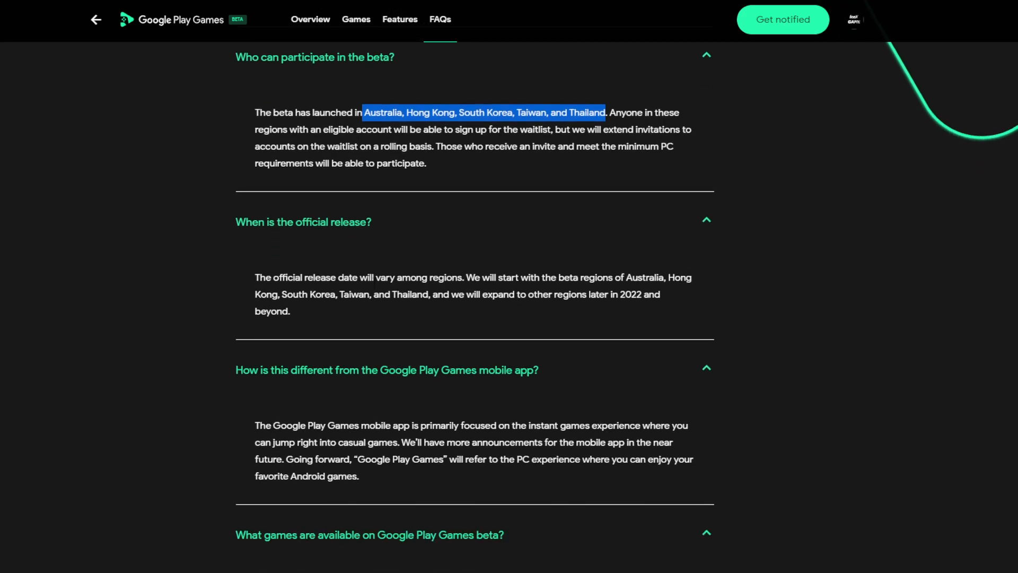
mouse_move(296, 248)
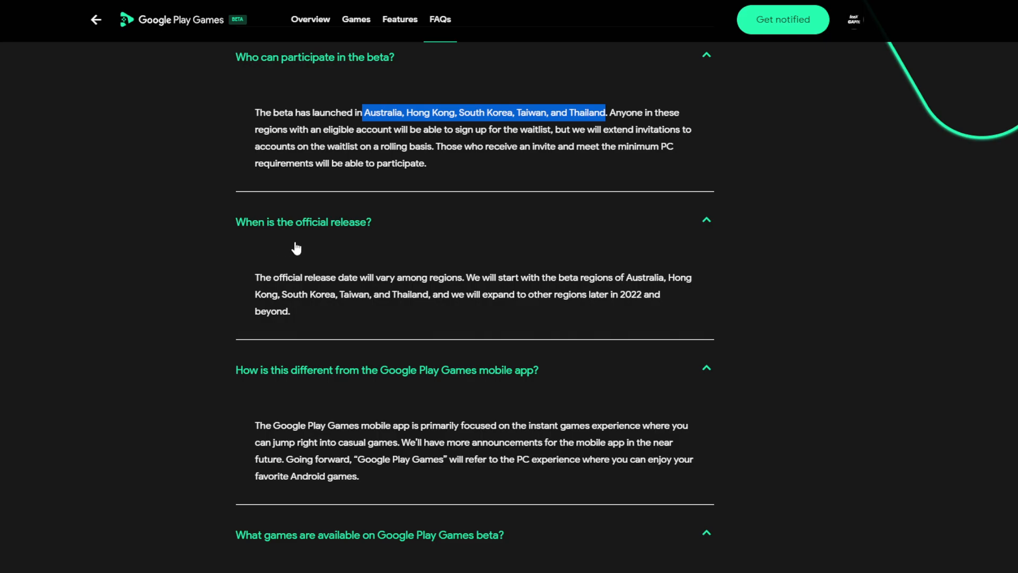
mouse_move(571, 317)
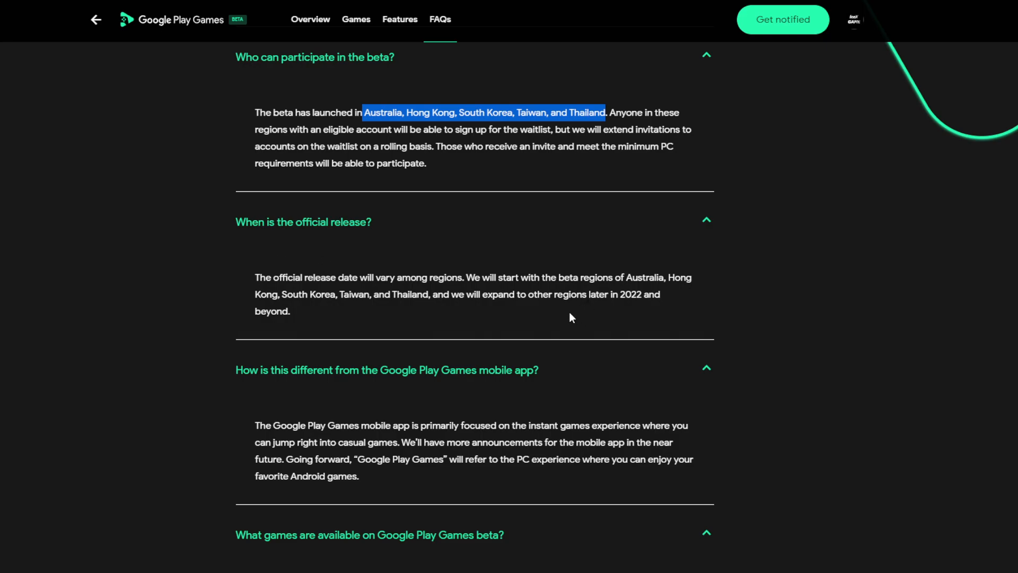
mouse_move(583, 308)
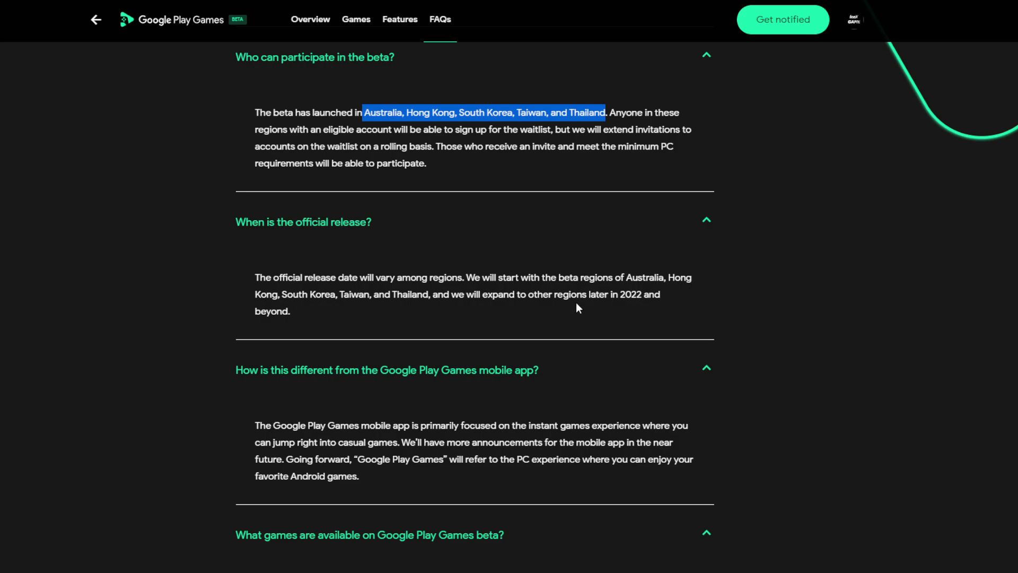
- Highlight 'over 40 games' in the available-games answer, then reach the Get in on the action section
scroll(down, 3)
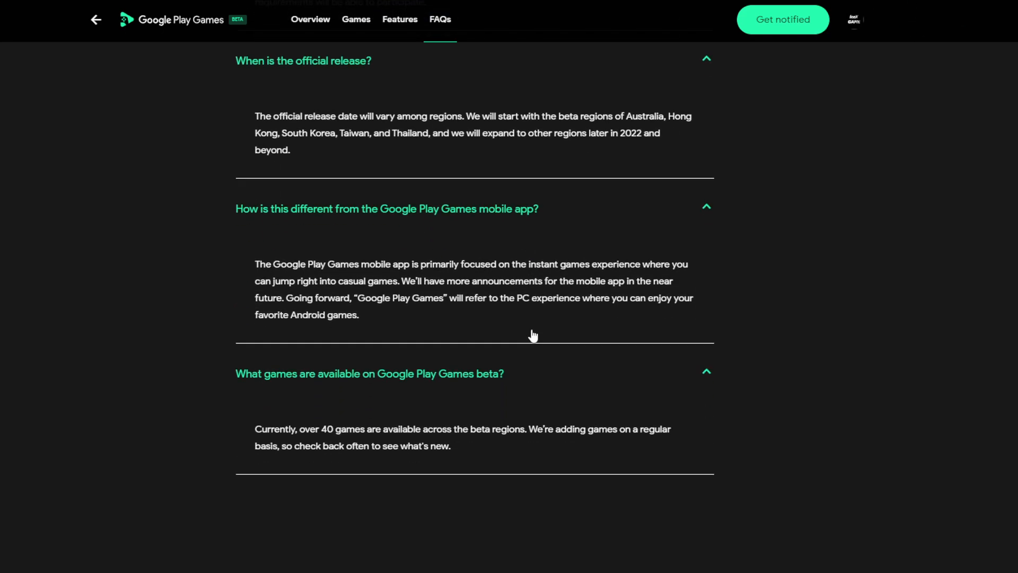
scroll(down, 3)
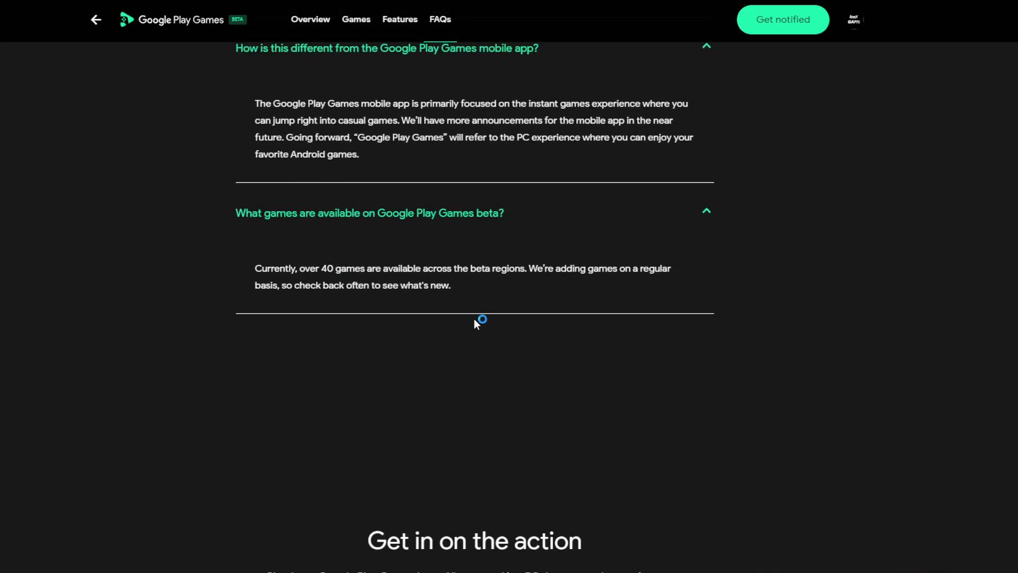
mouse_move(479, 302)
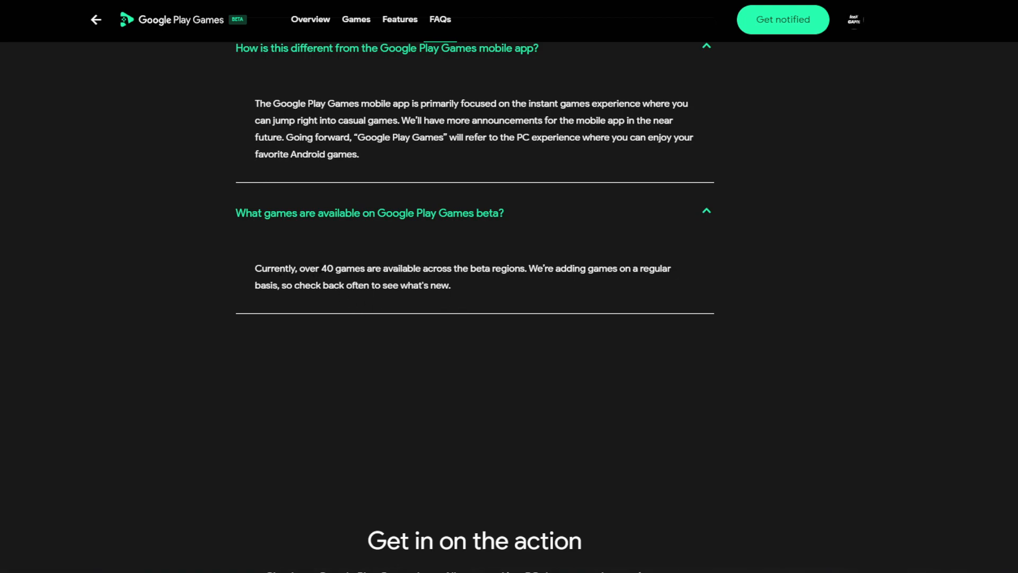
drag(299, 268, 364, 268)
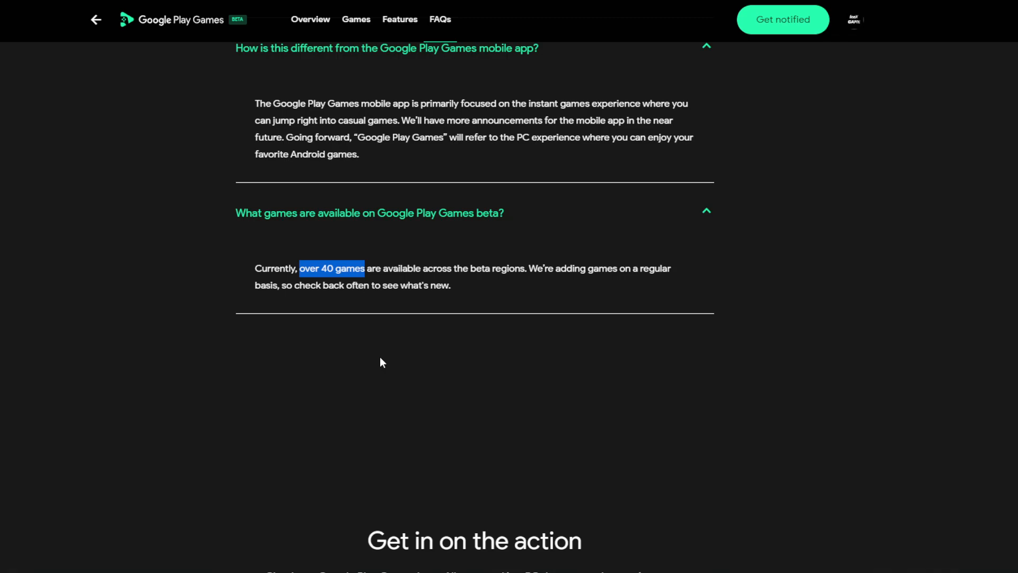
scroll(down, 3)
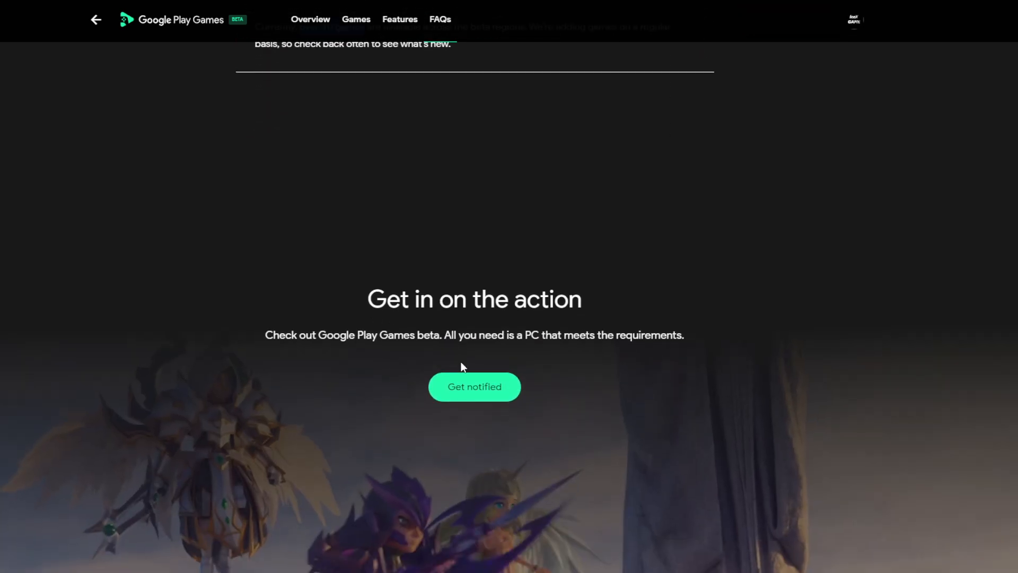
scroll(down, 3)
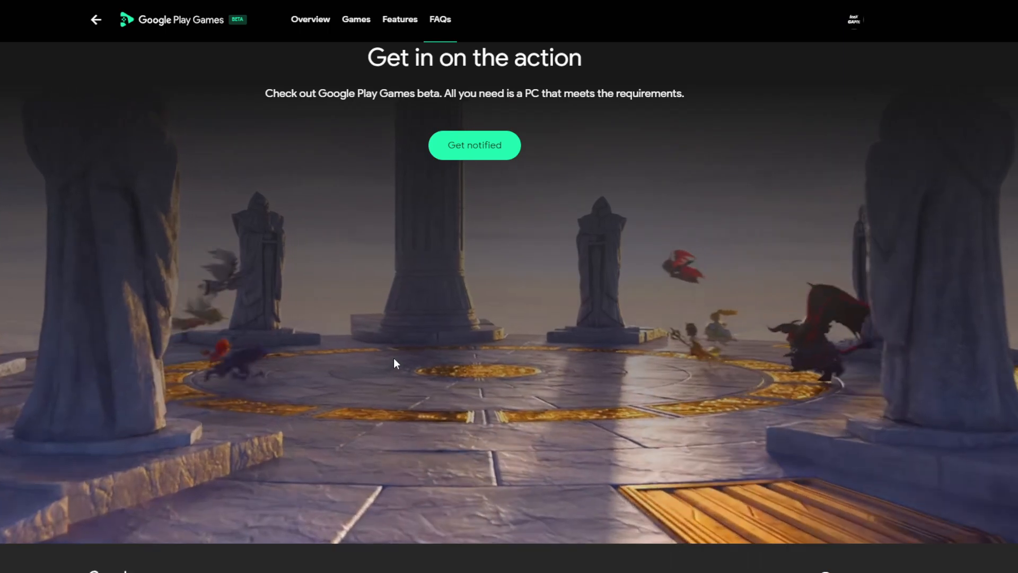